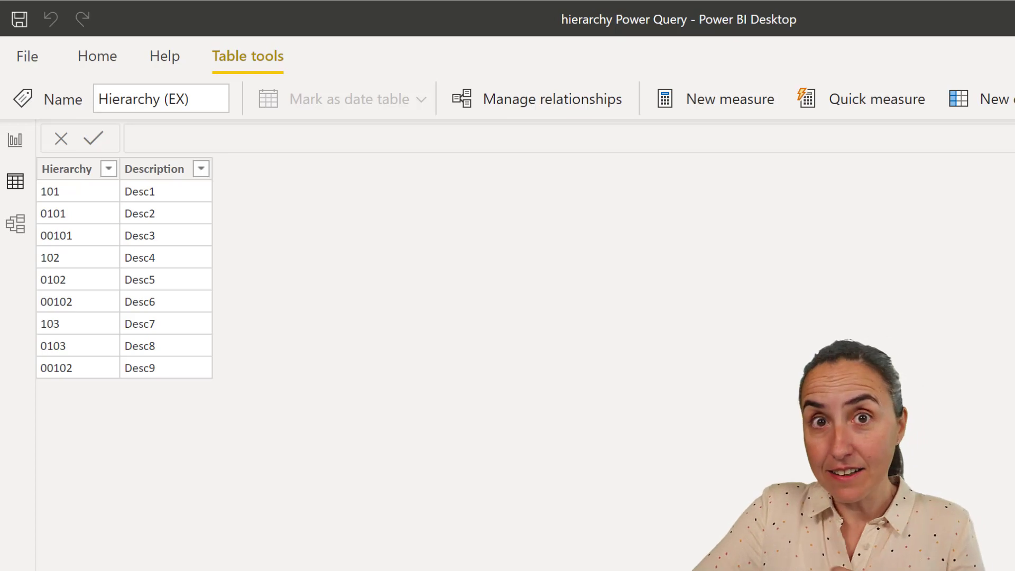
mouse_move(356, 365)
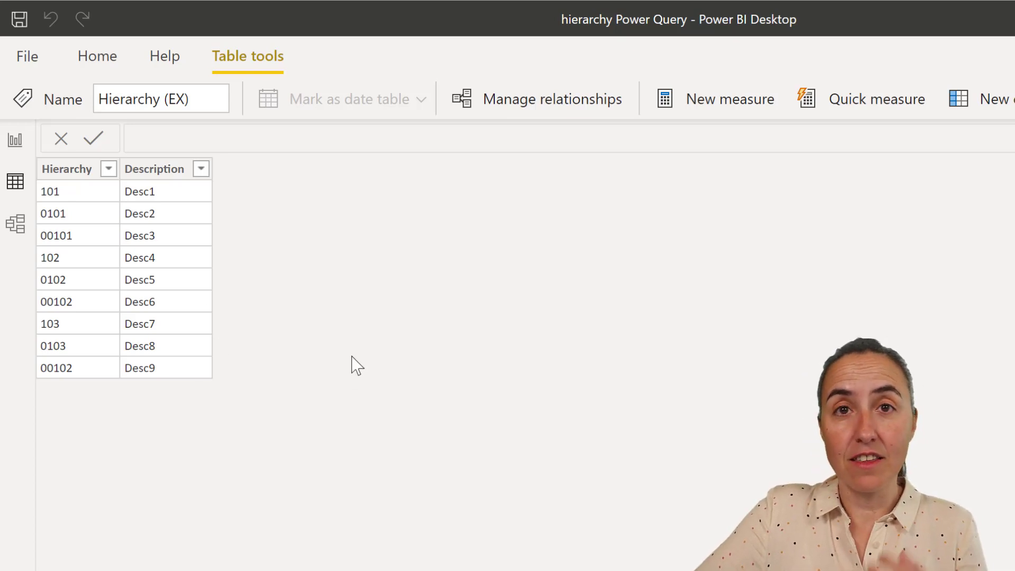
mouse_move(281, 253)
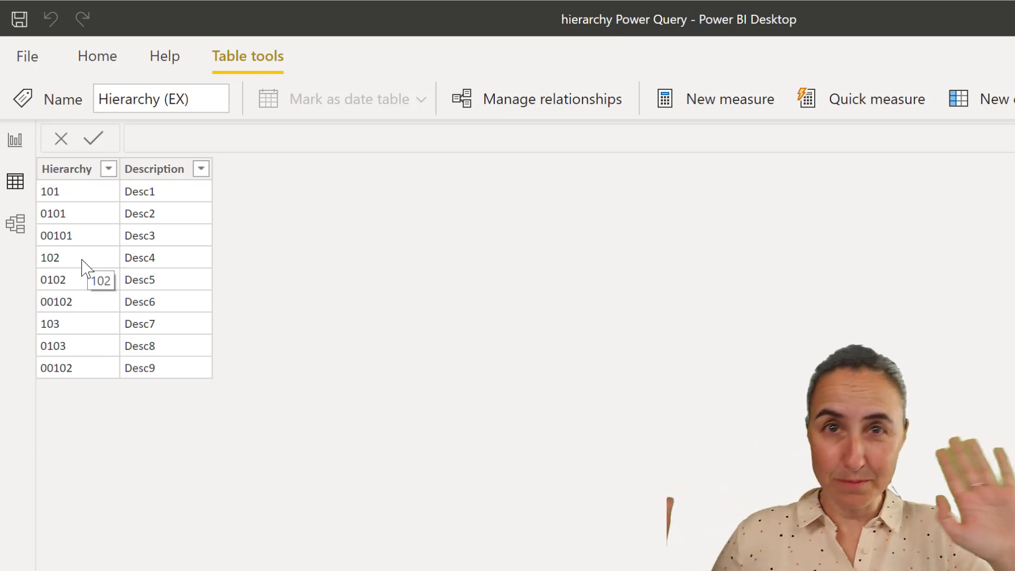
mouse_move(264, 406)
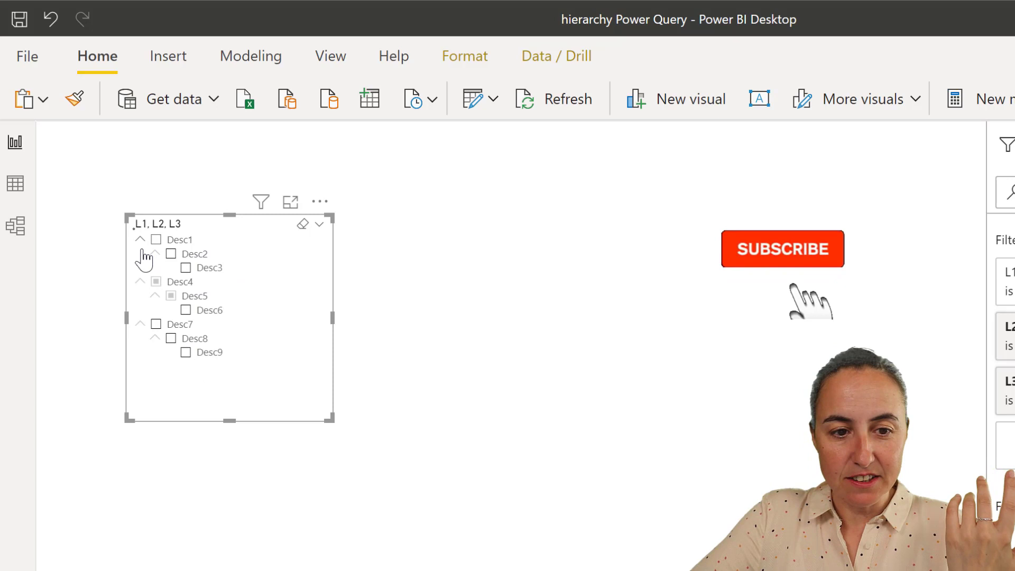
Collapse the L1, L2, L3 slicer to its top-level items before opening Power Query Editor.
left_click(139, 239)
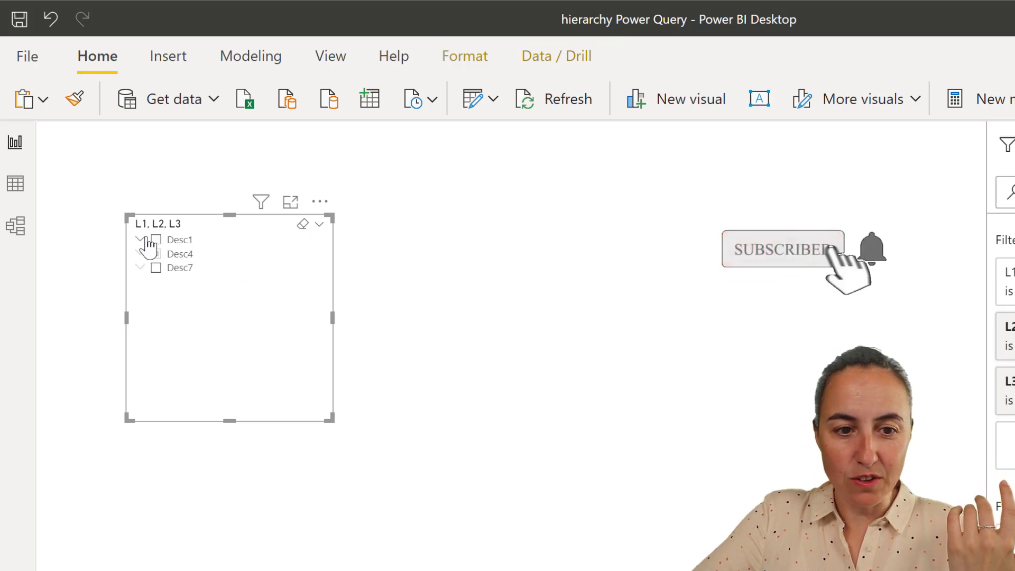
left_click(141, 239)
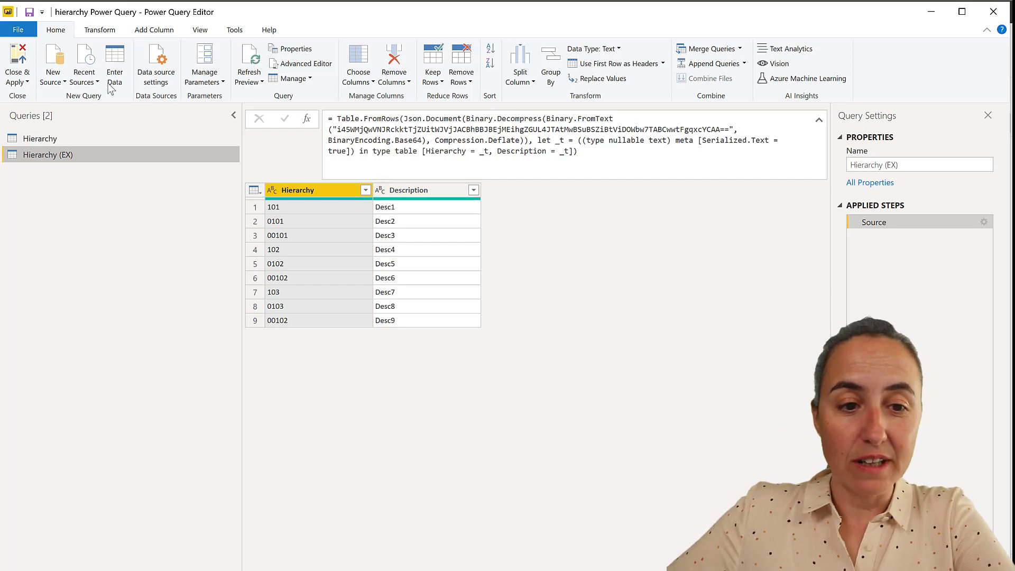
Start a Custom Column on the Hierarchy (EX) query from the Add Column ribbon.
left_click(155, 29)
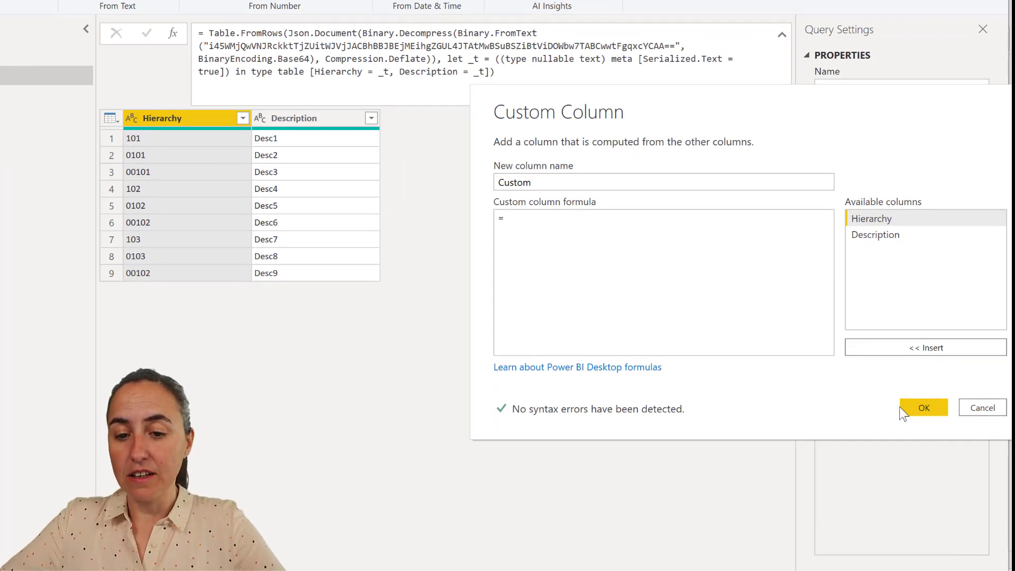
Create column L1 as if Text.Length([Hierarchy])=3 then [Description] else null.
type("if")
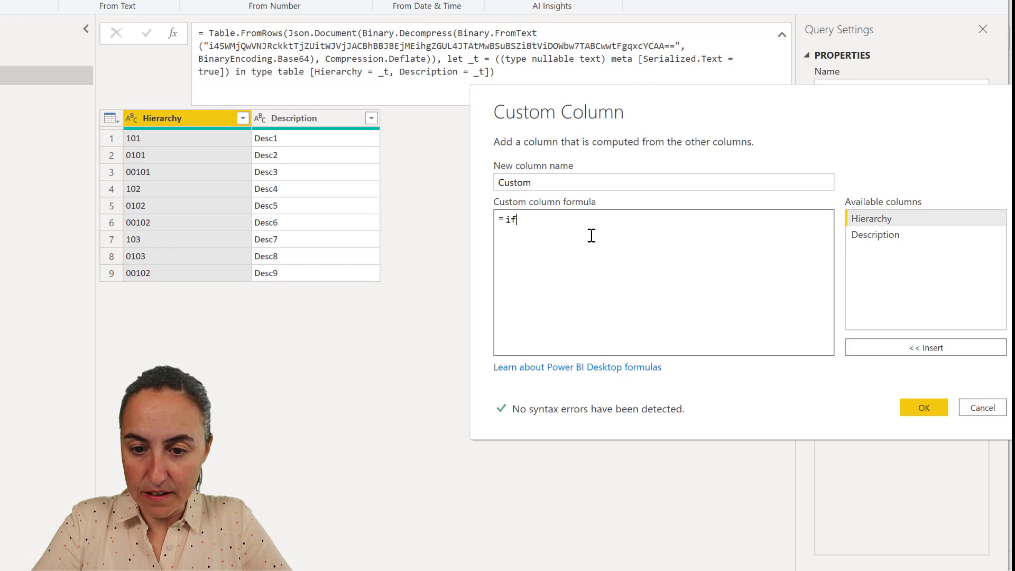
type("Text.Length")
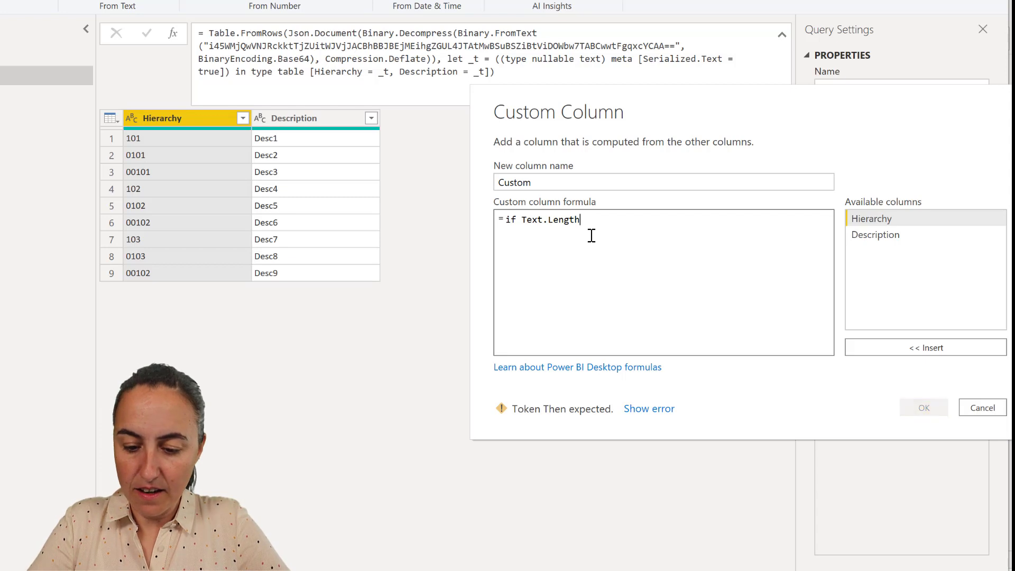
type("([Hierarchy")
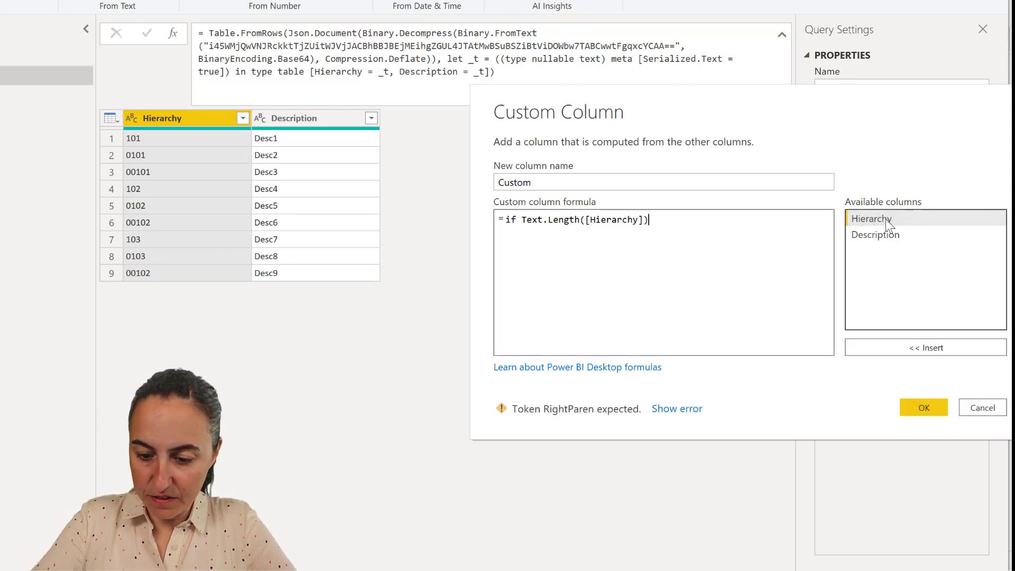
type("=3")
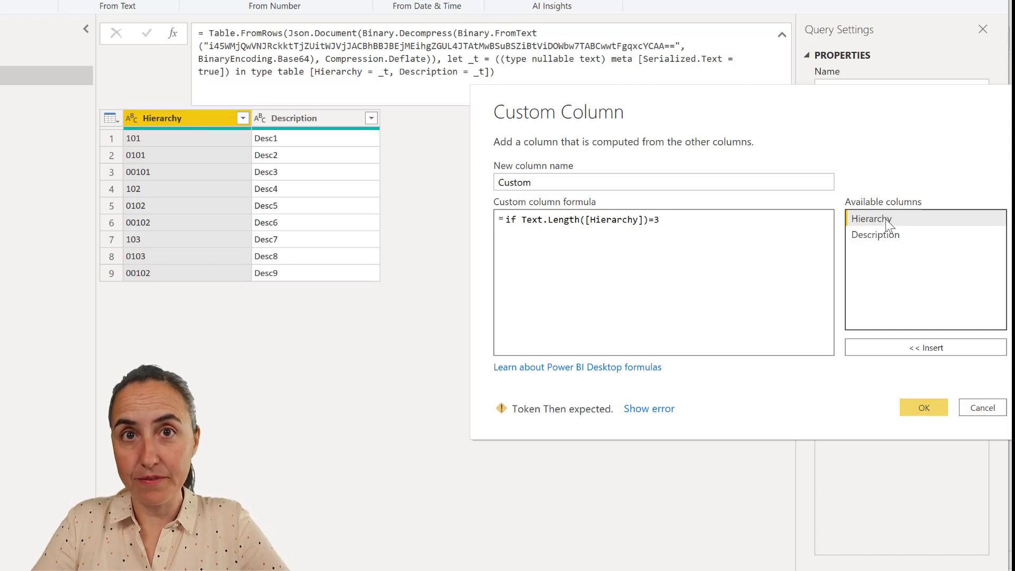
type("then")
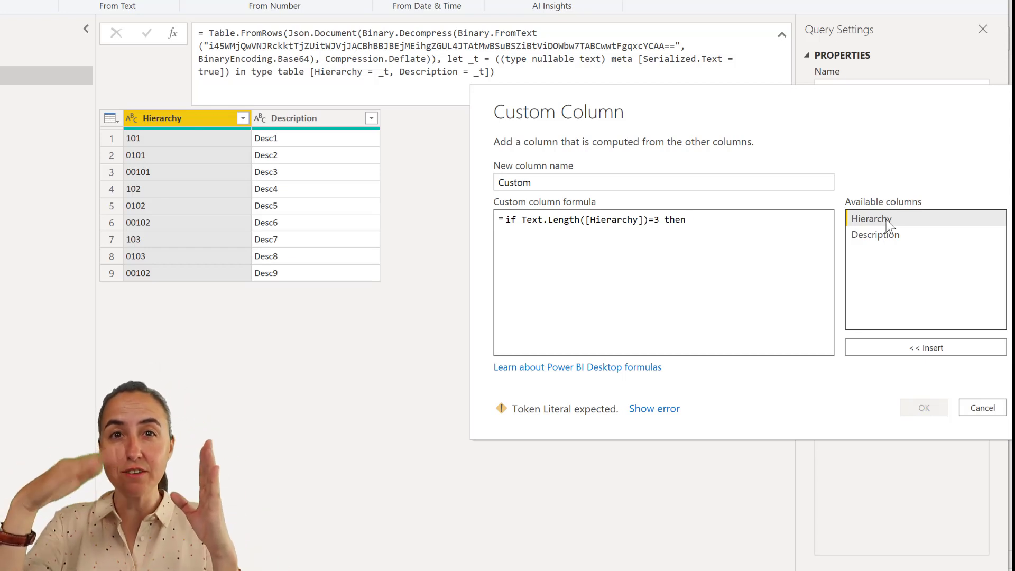
mouse_move(904, 235)
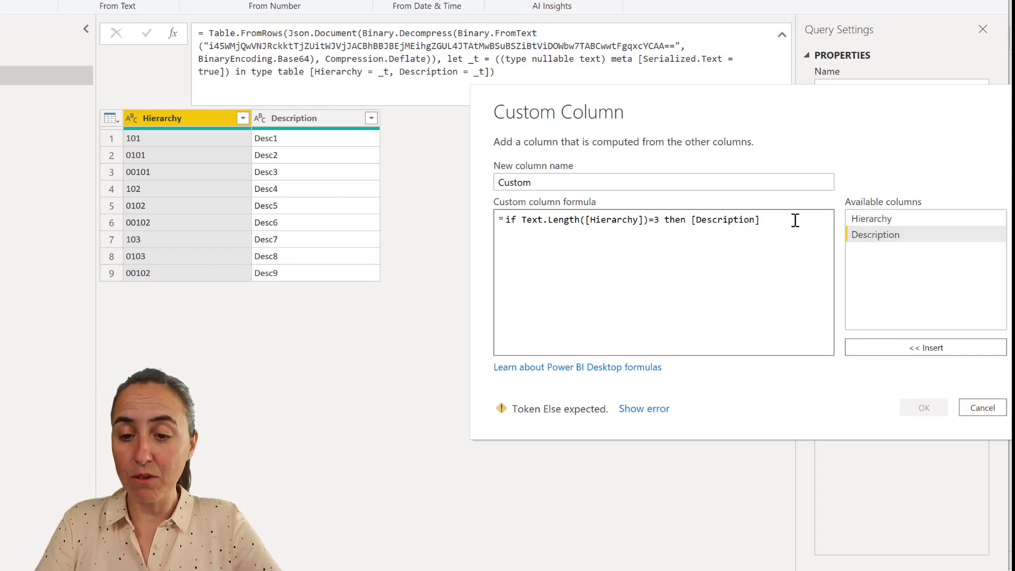
type("else")
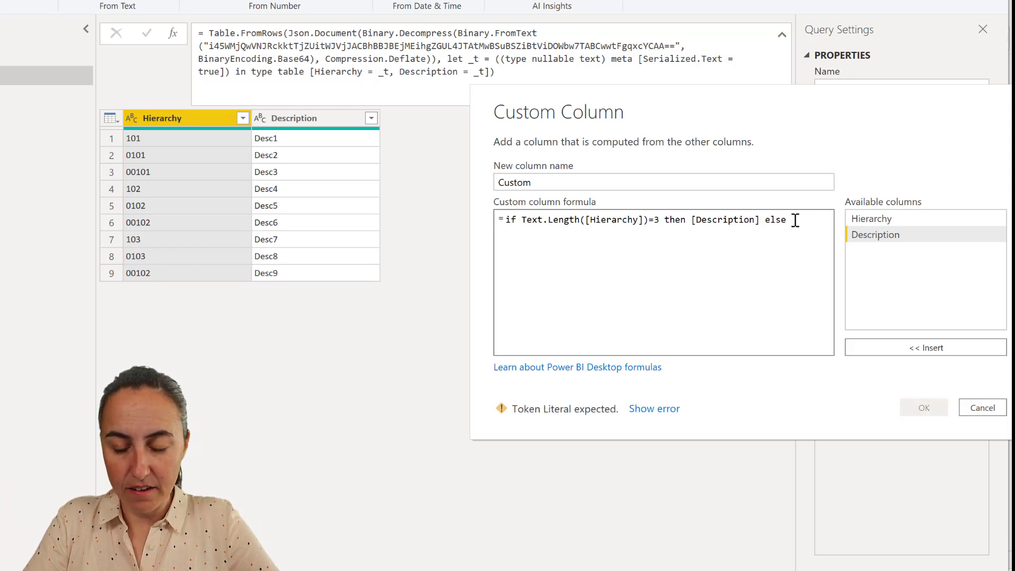
type("null")
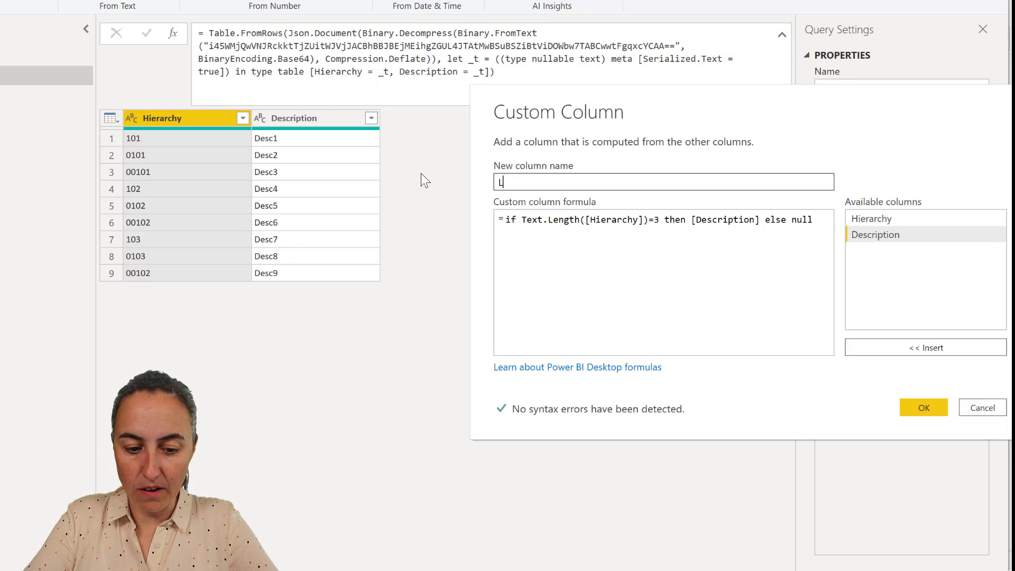
left_click(922, 407)
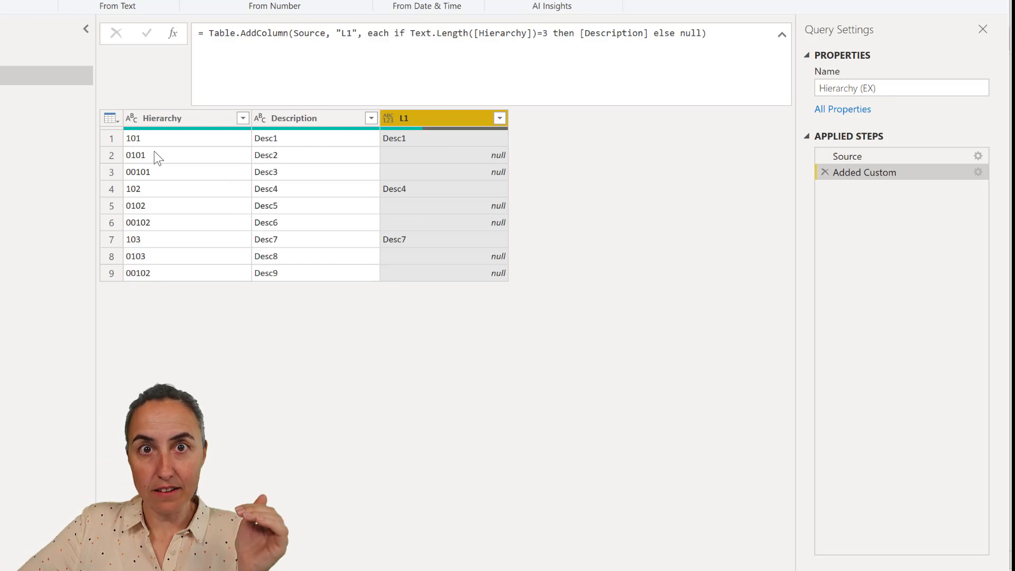
mouse_move(141, 146)
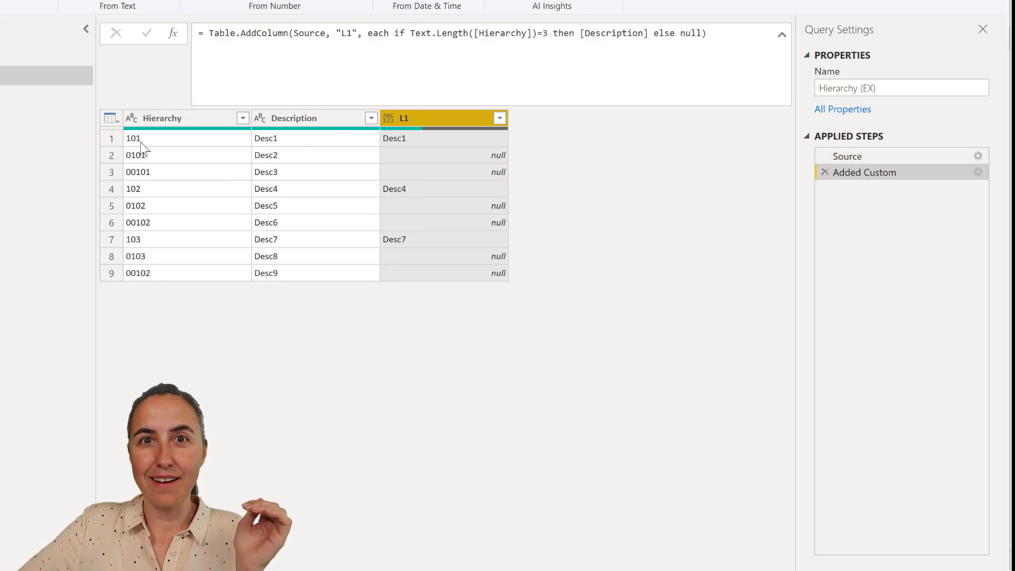
mouse_move(443, 247)
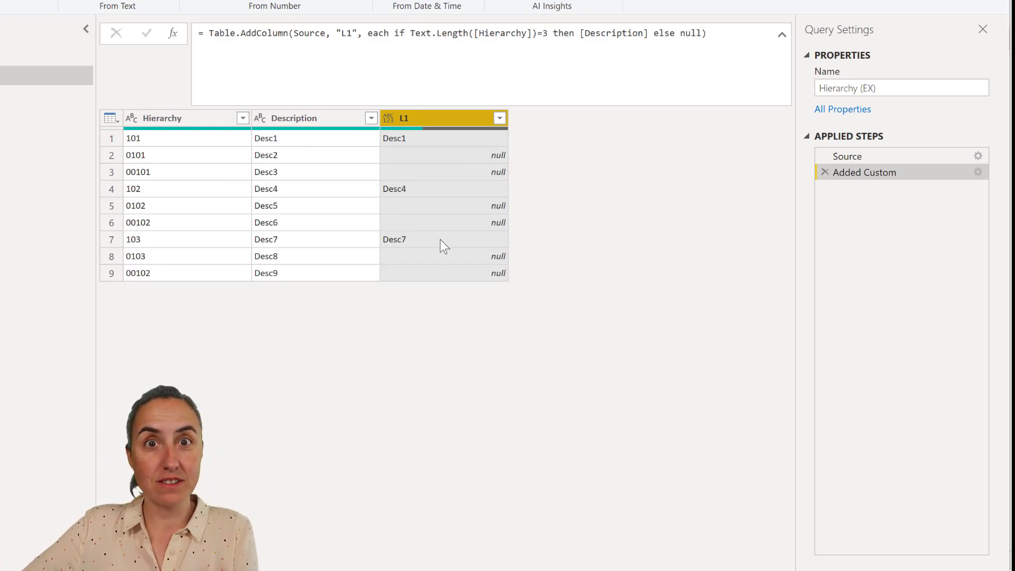
mouse_move(437, 184)
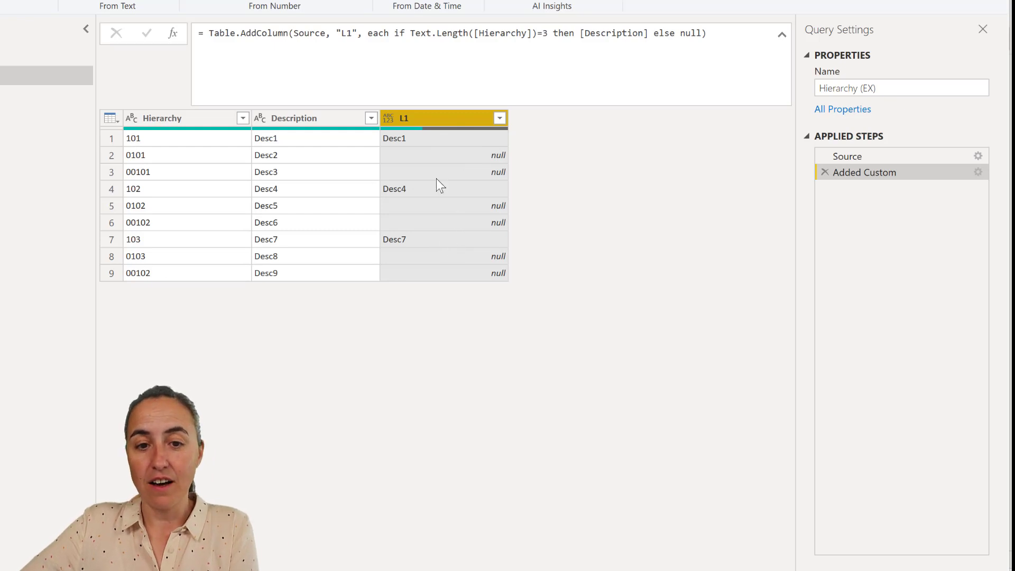
Start a second custom column, beginning its name with "L".
double_click(395, 33)
type("L")
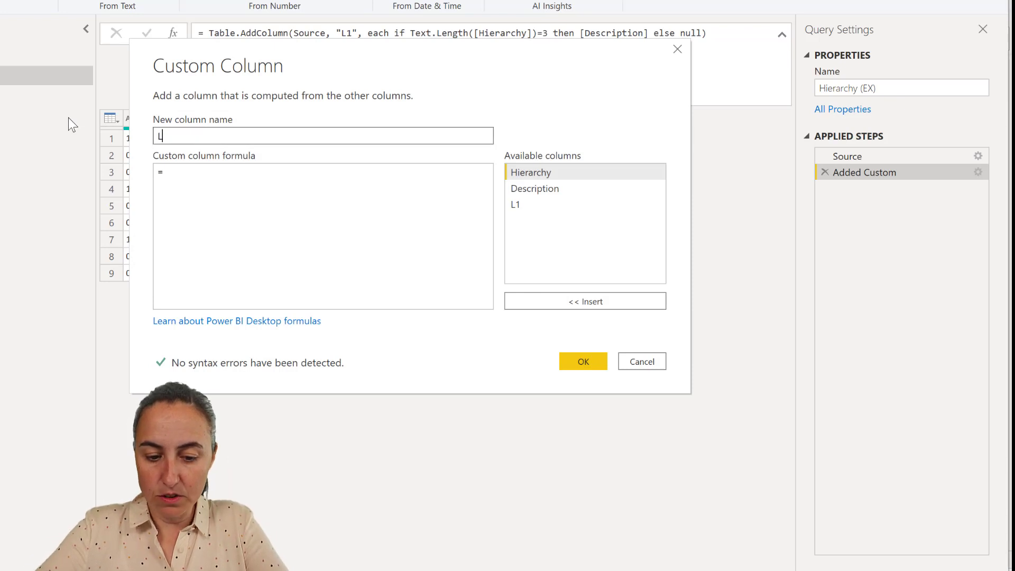
Create column L2 from the pasted L1 formula with the length condition changed to 4.
type("if Text.Length([Hierarchy])=3 then [Description] else null)")
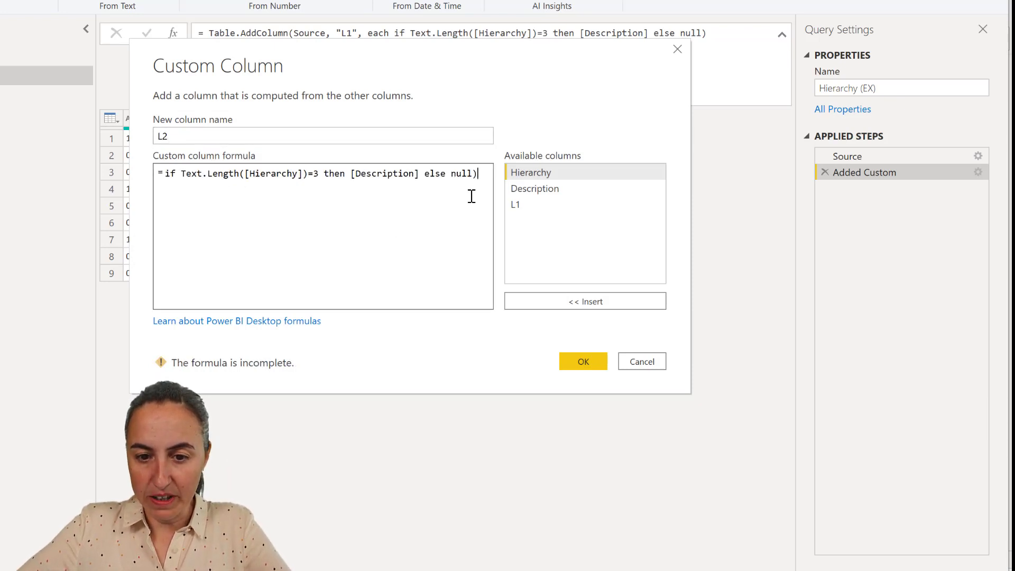
key("Backspace")
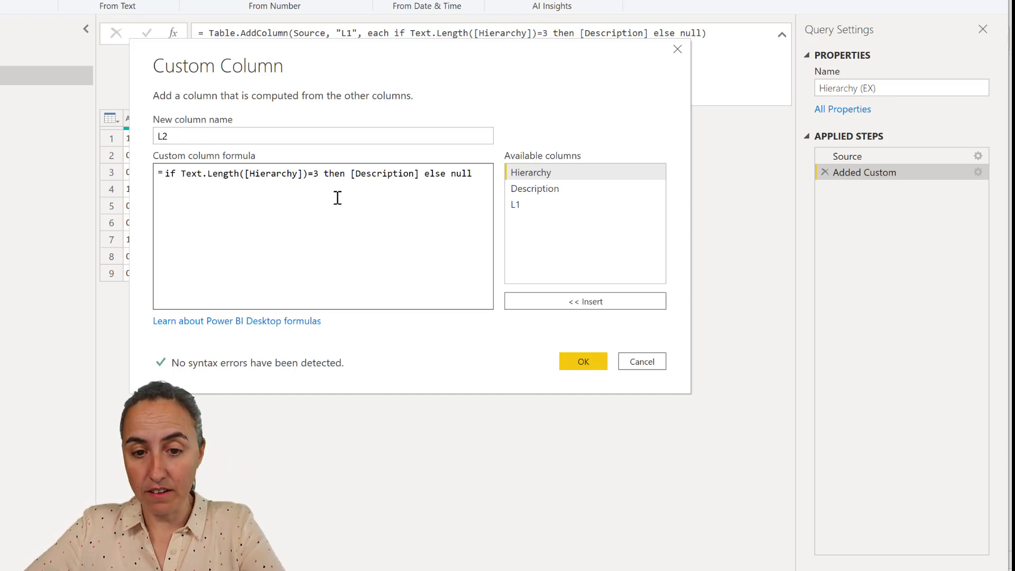
key("Backspace")
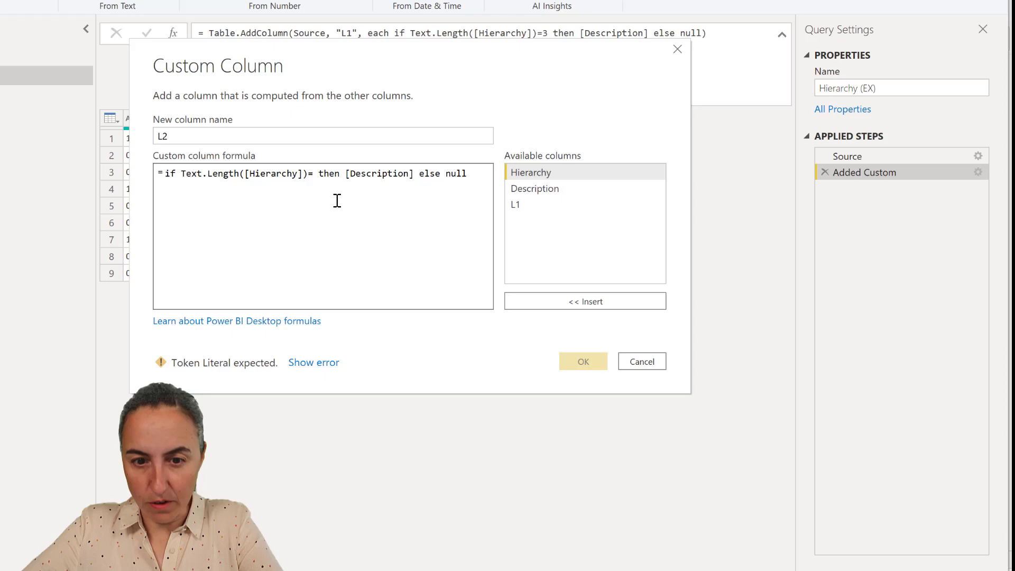
type("4")
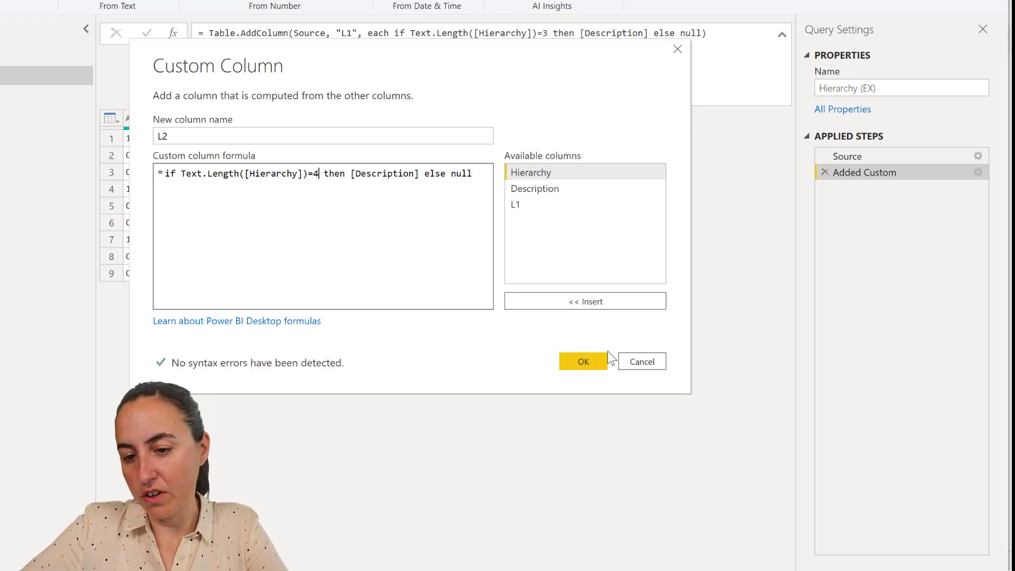
left_click(581, 362)
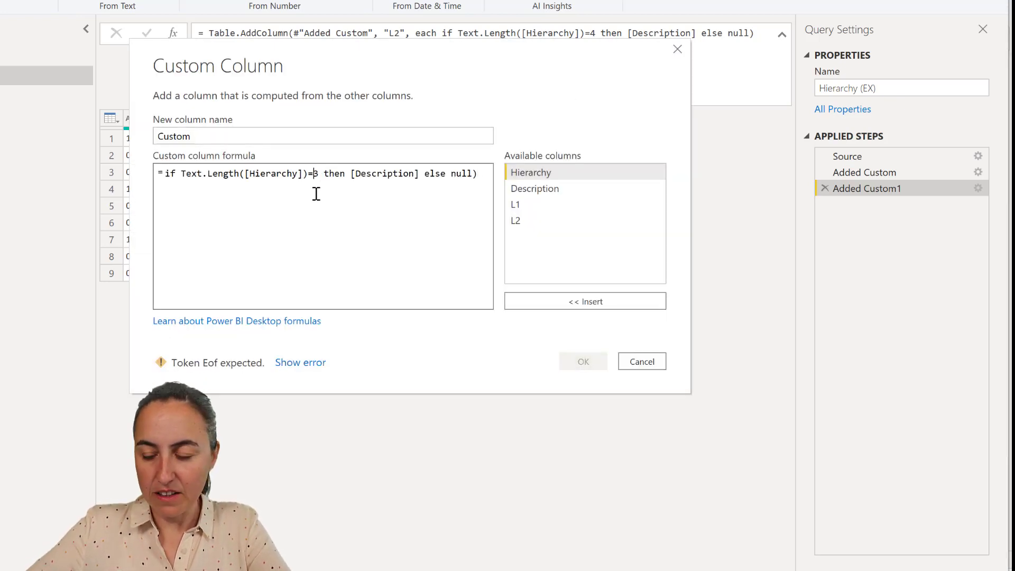
Create column L3 with the same formula using length 5, for five-character codes.
type("5")
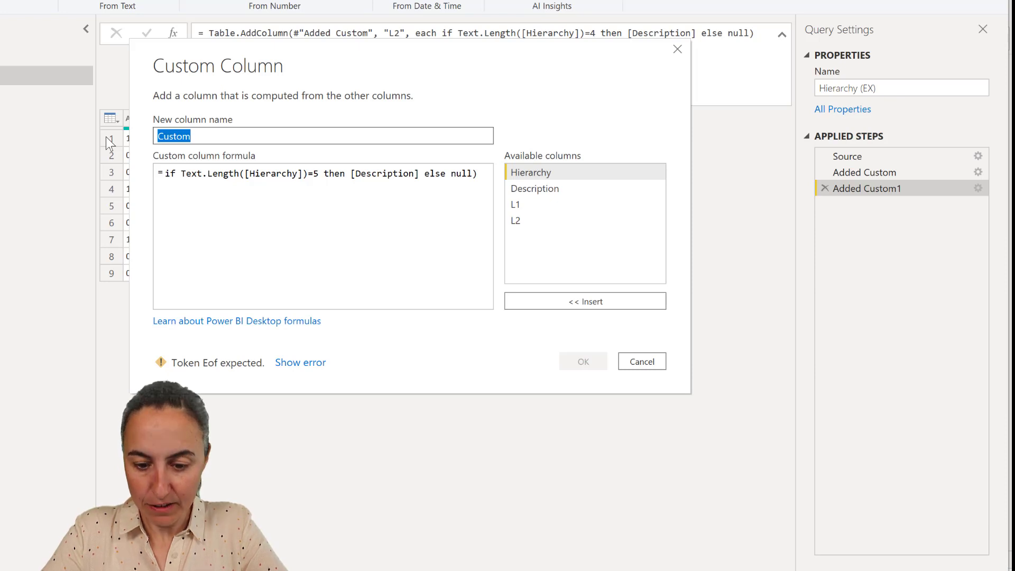
type("L3")
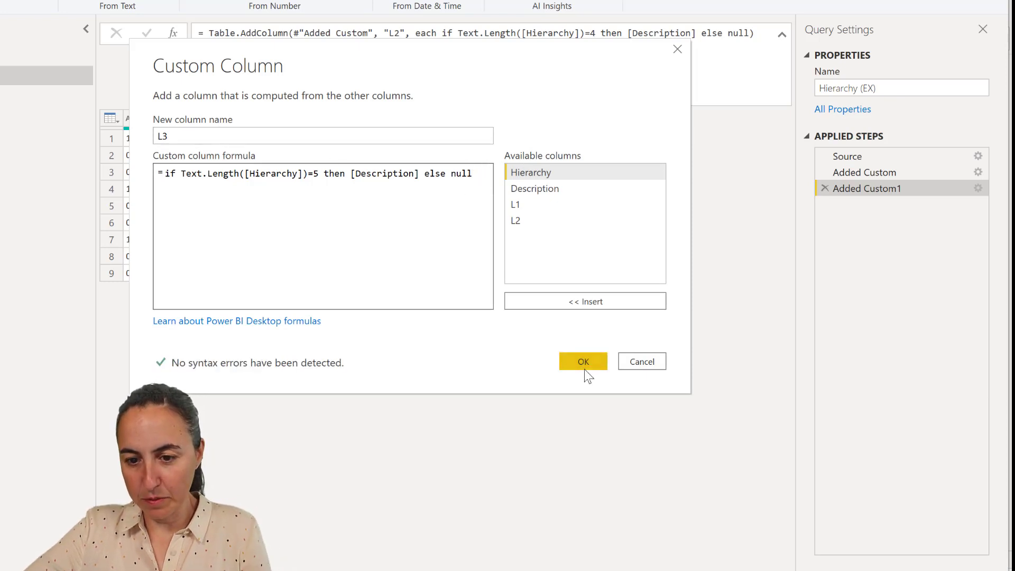
left_click(582, 362)
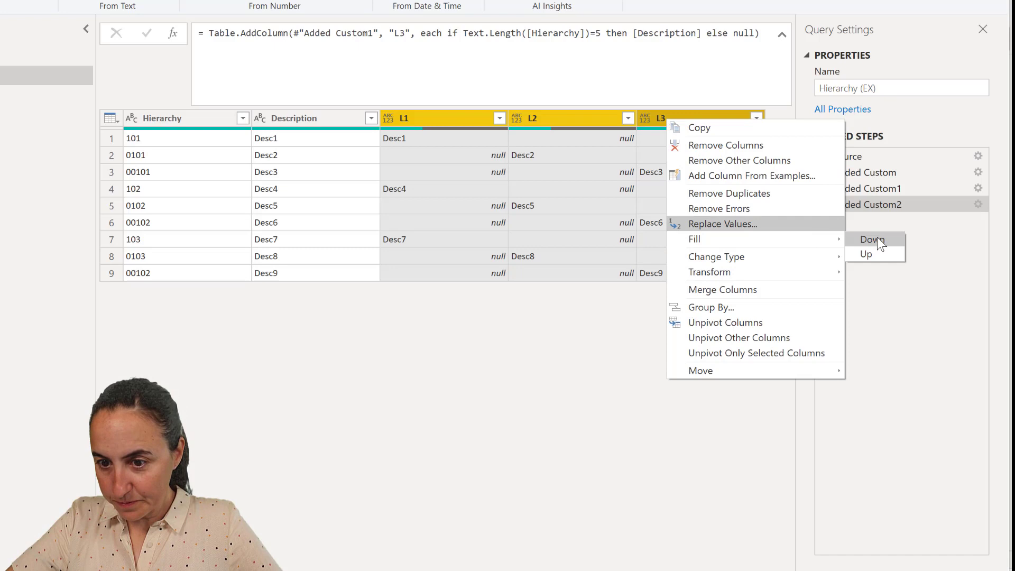
left_click(873, 240)
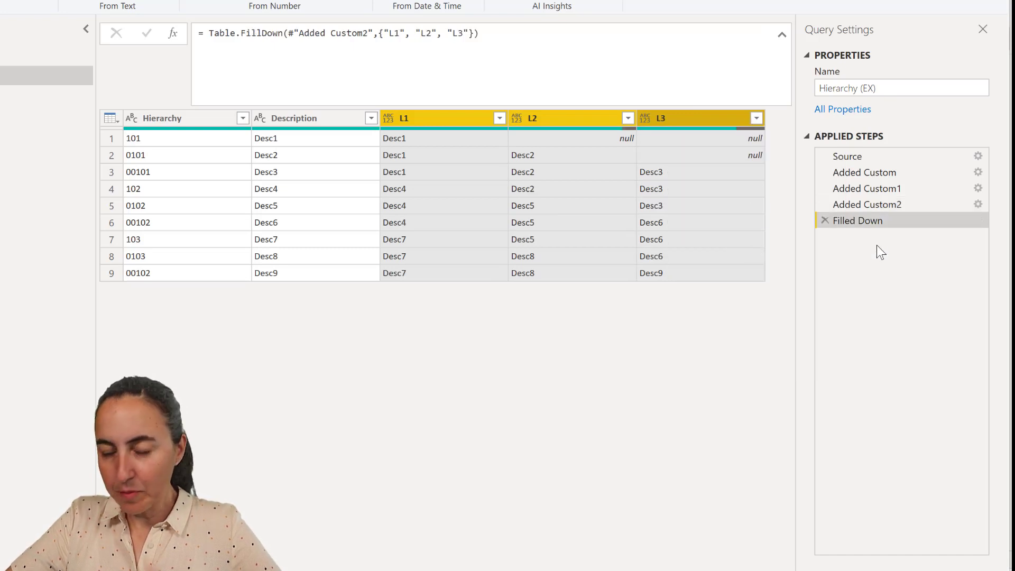
mouse_move(280, 200)
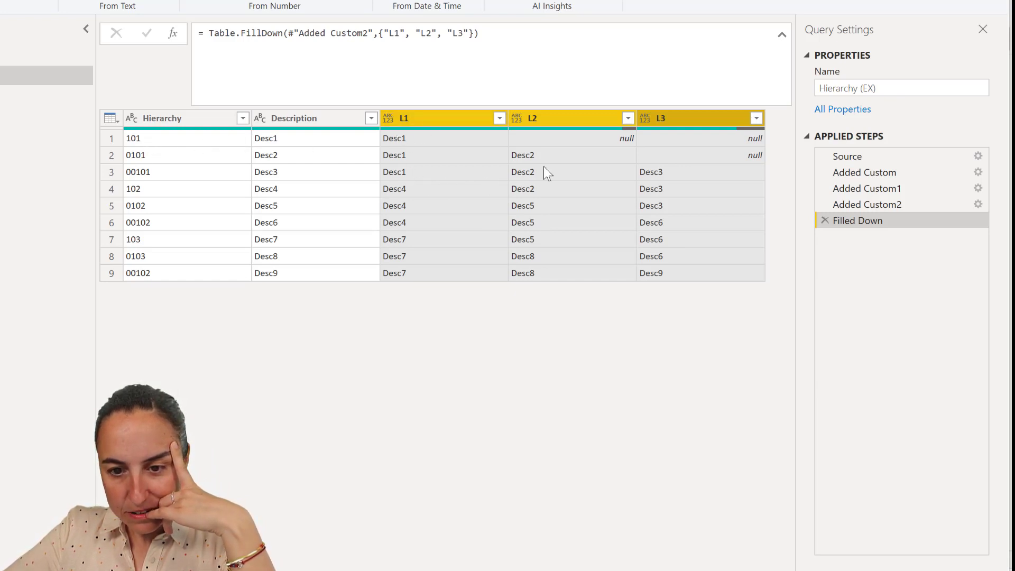
mouse_move(400, 194)
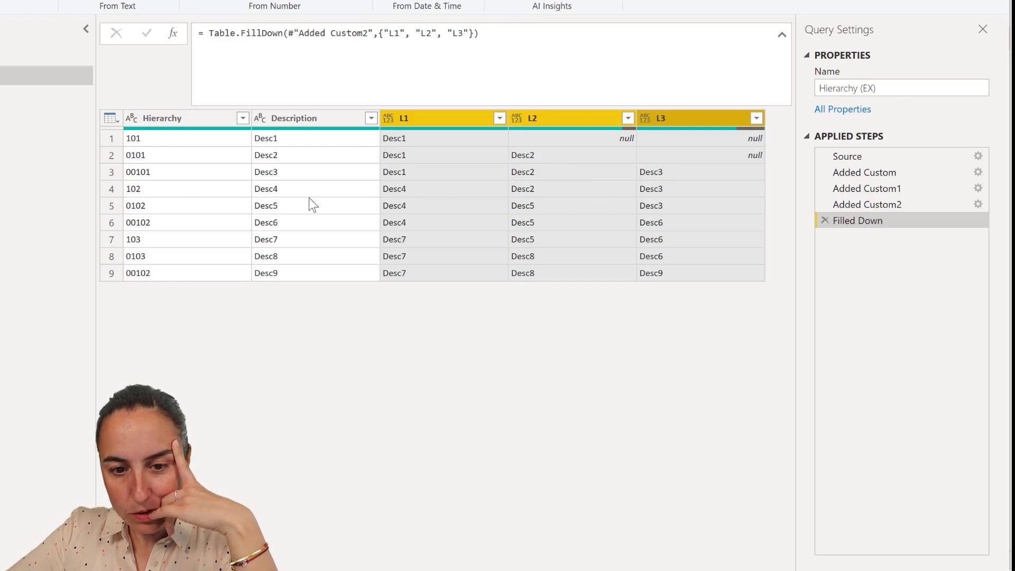
mouse_move(537, 188)
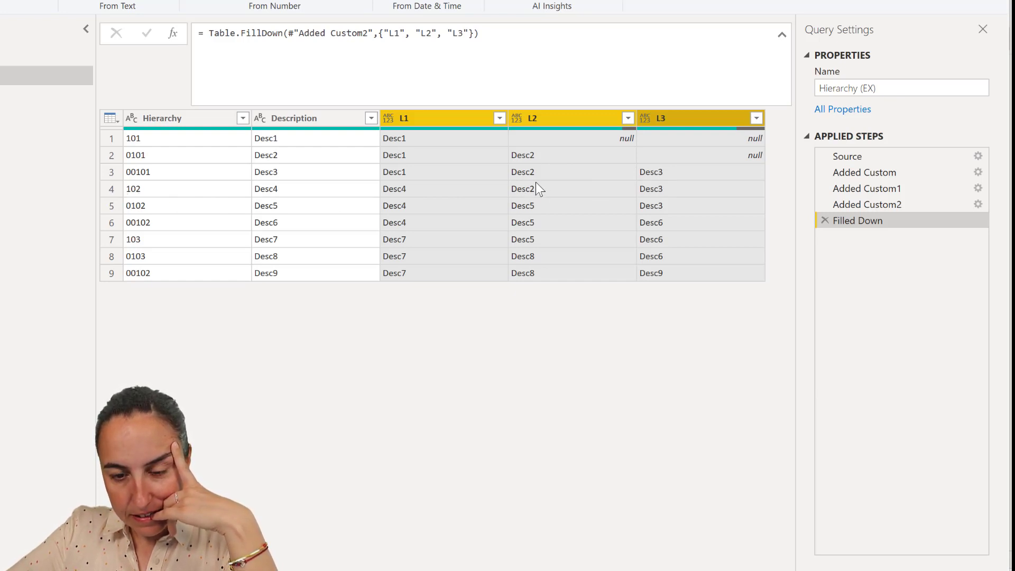
mouse_move(720, 191)
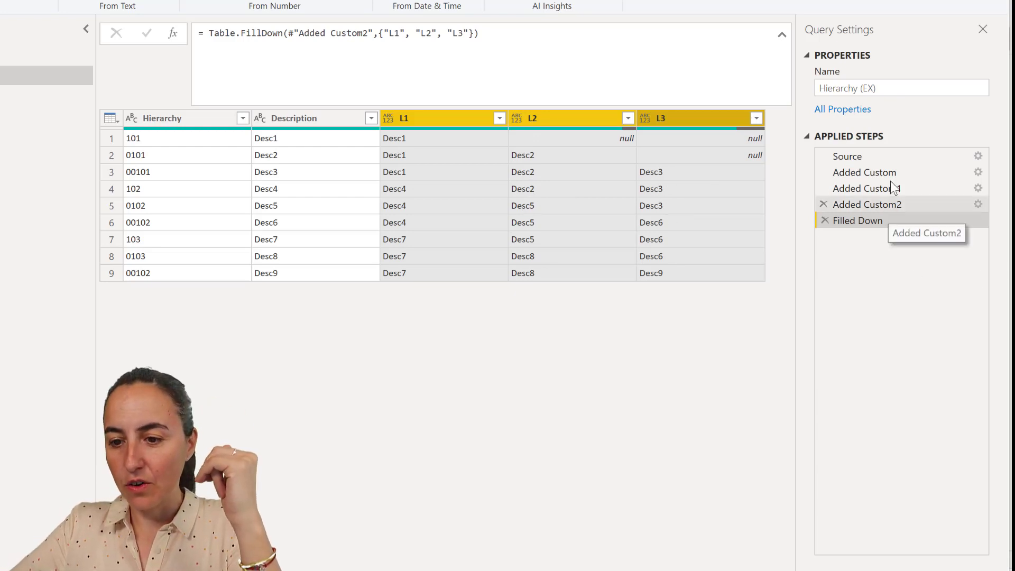
Edit the Added Custom1 step so L2 also returns 1 when [L1]<>null, else null.
left_click(867, 188)
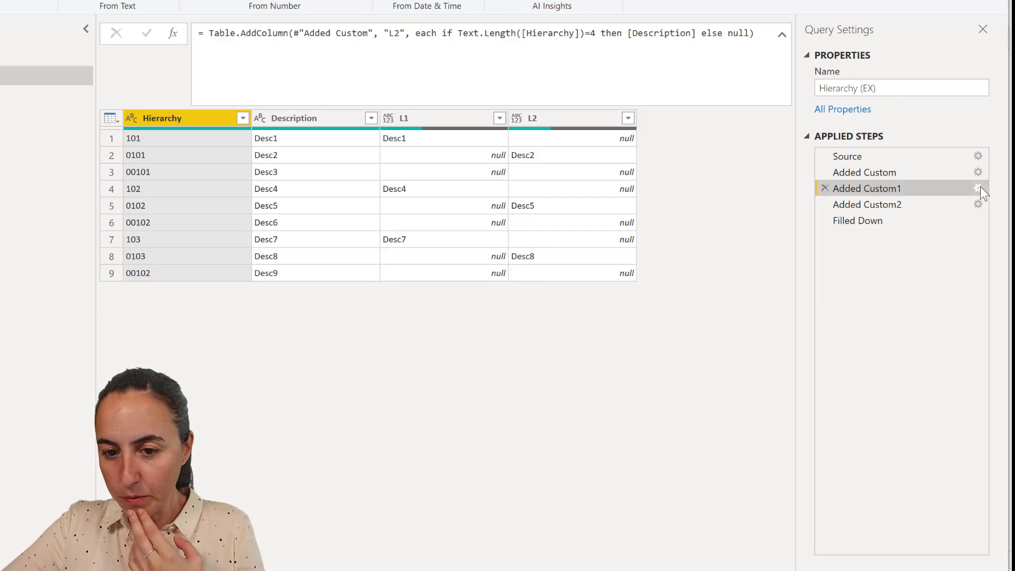
left_click(978, 188)
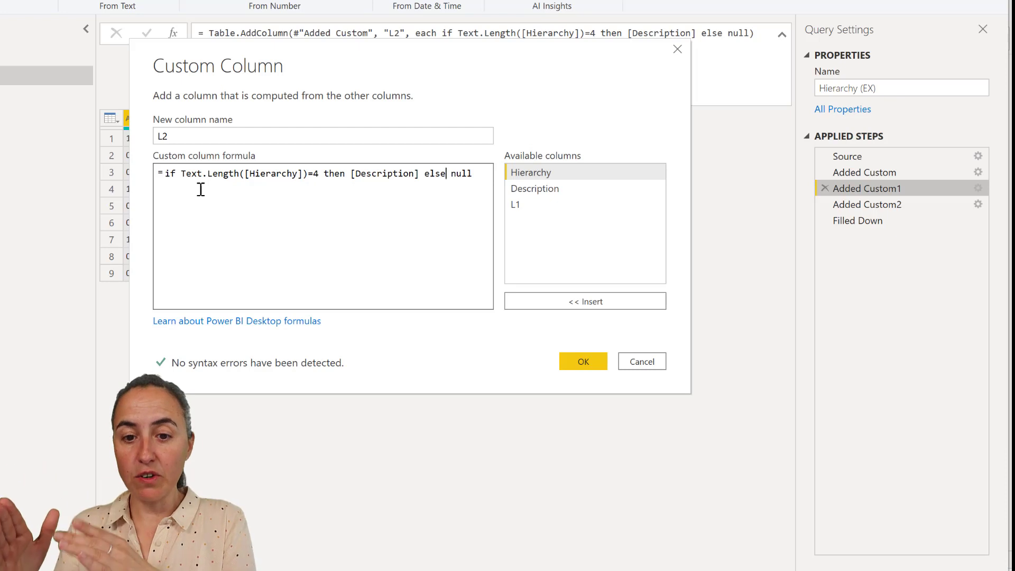
type("if [L1")
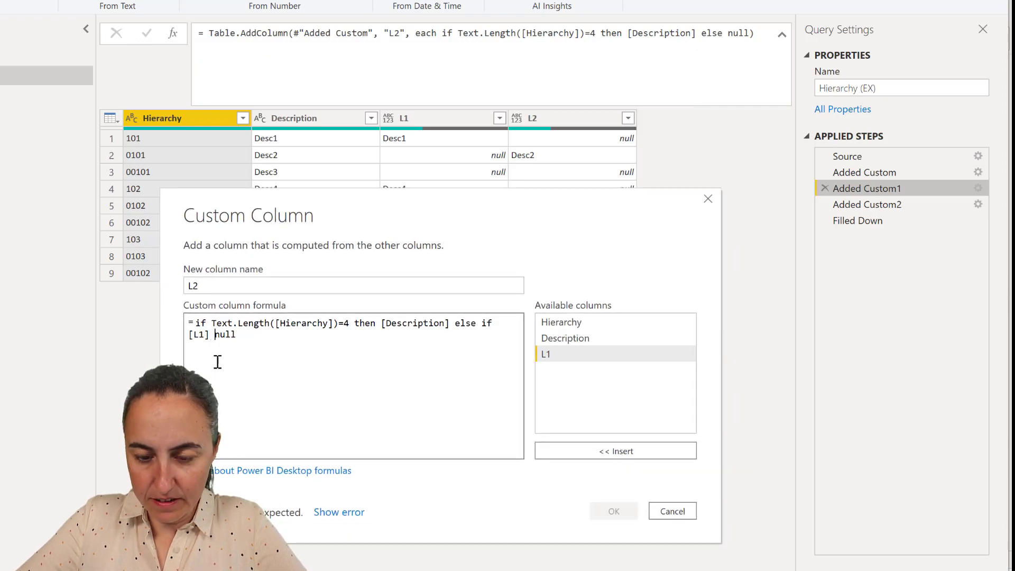
type("<>")
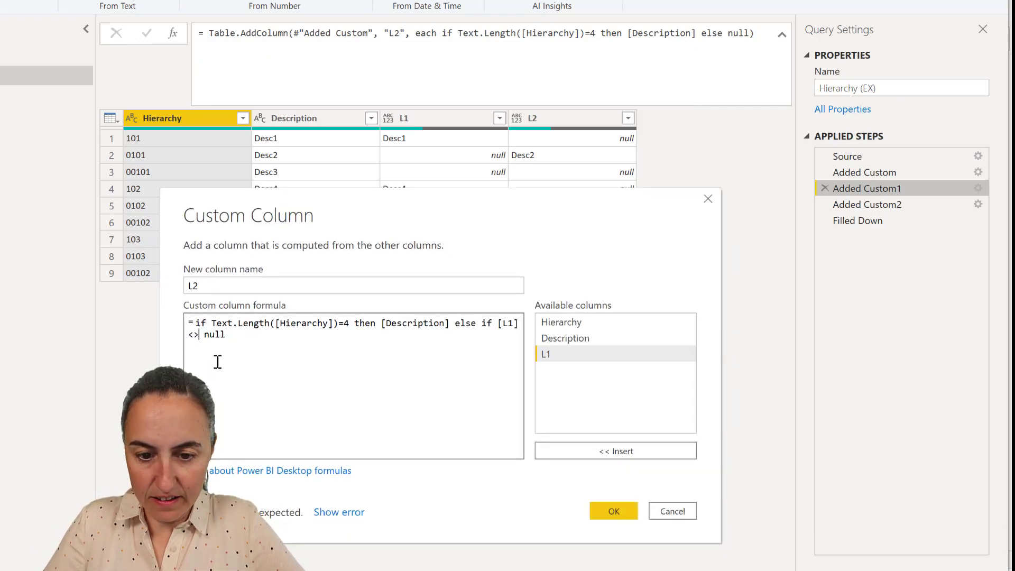
type("t")
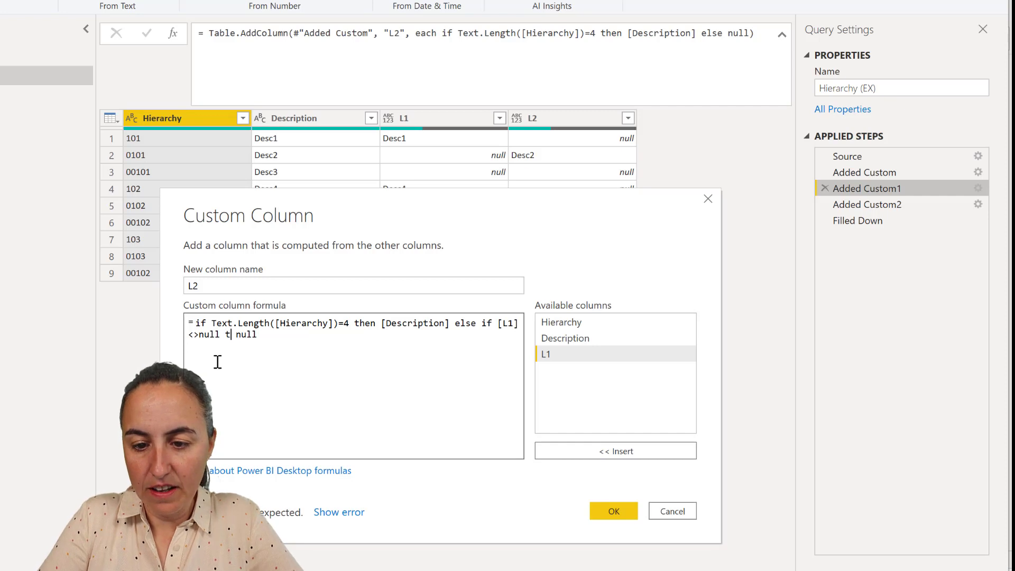
type("em")
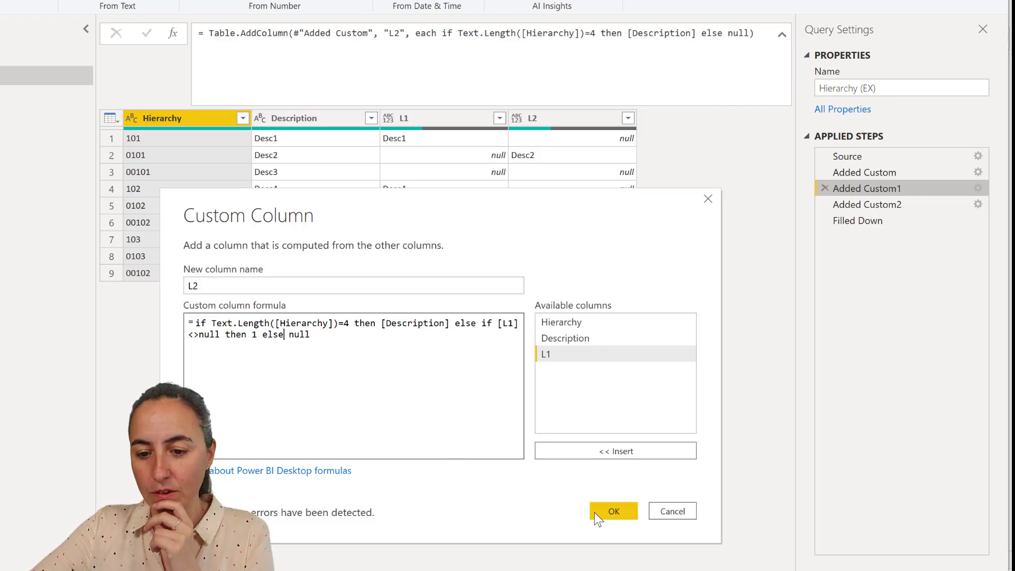
left_click(612, 511)
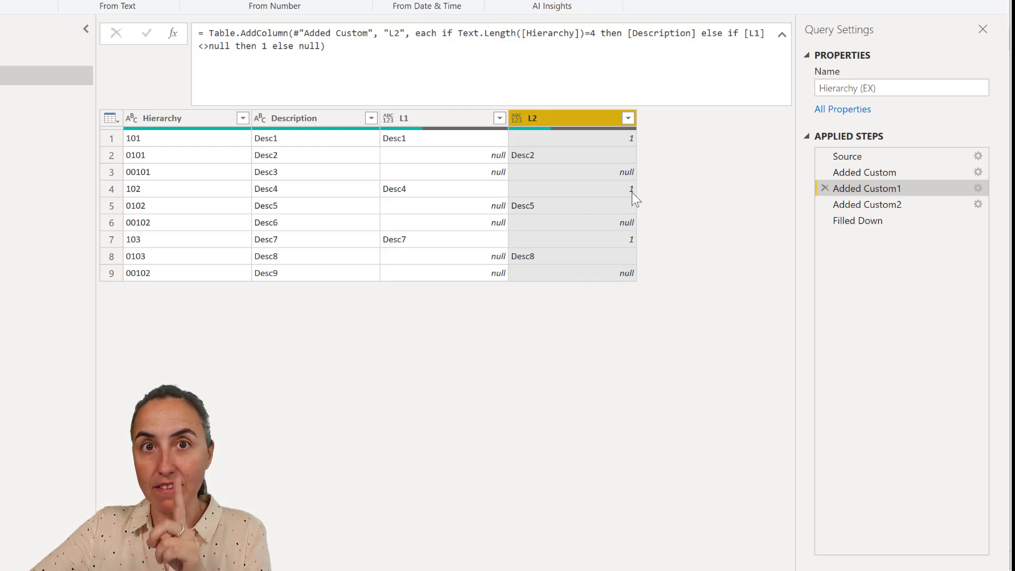
mouse_move(564, 168)
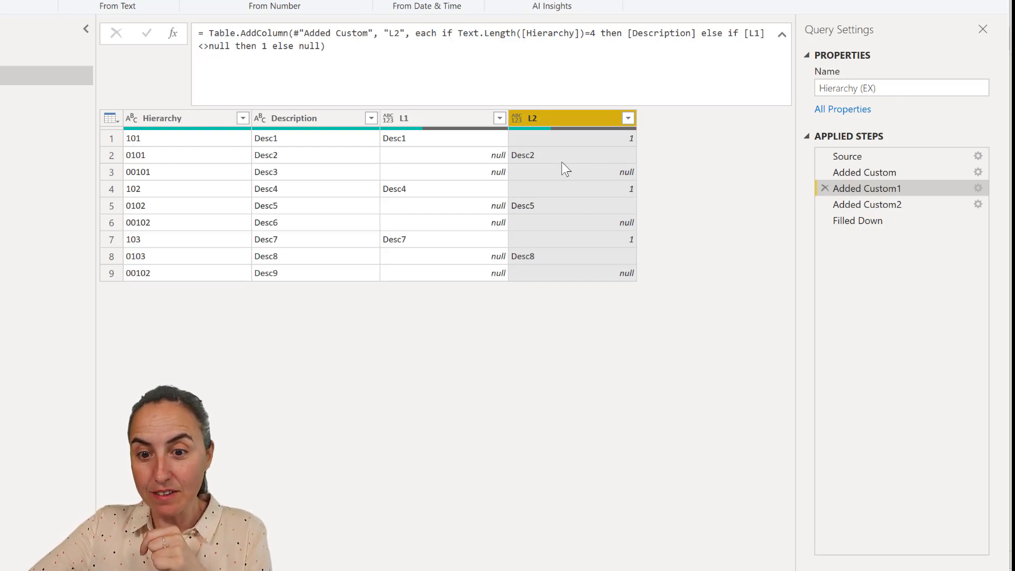
mouse_move(629, 191)
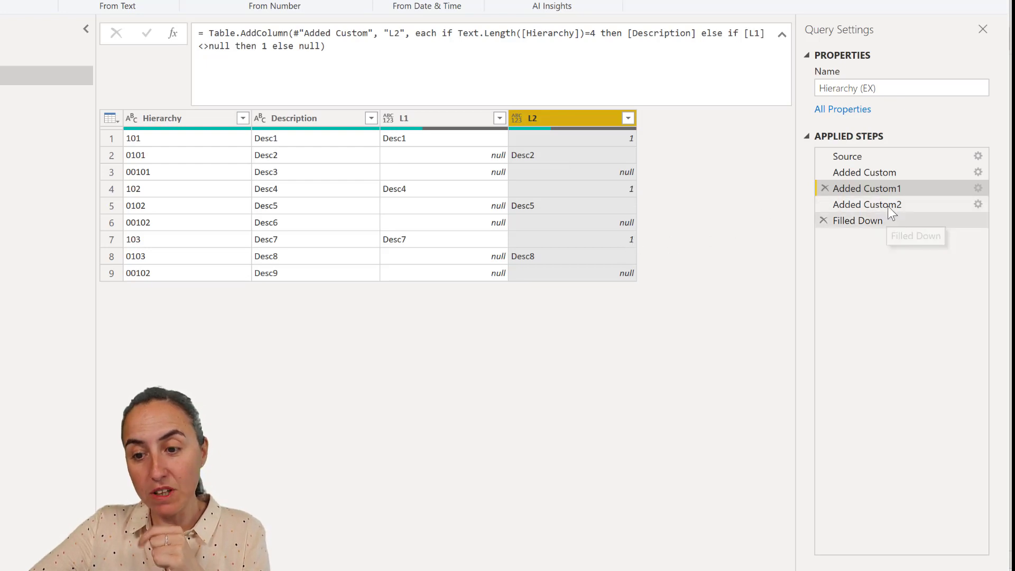
Edit the Added Custom2 step so L3 also returns 1 when [L2]<>null, else null.
left_click(867, 204)
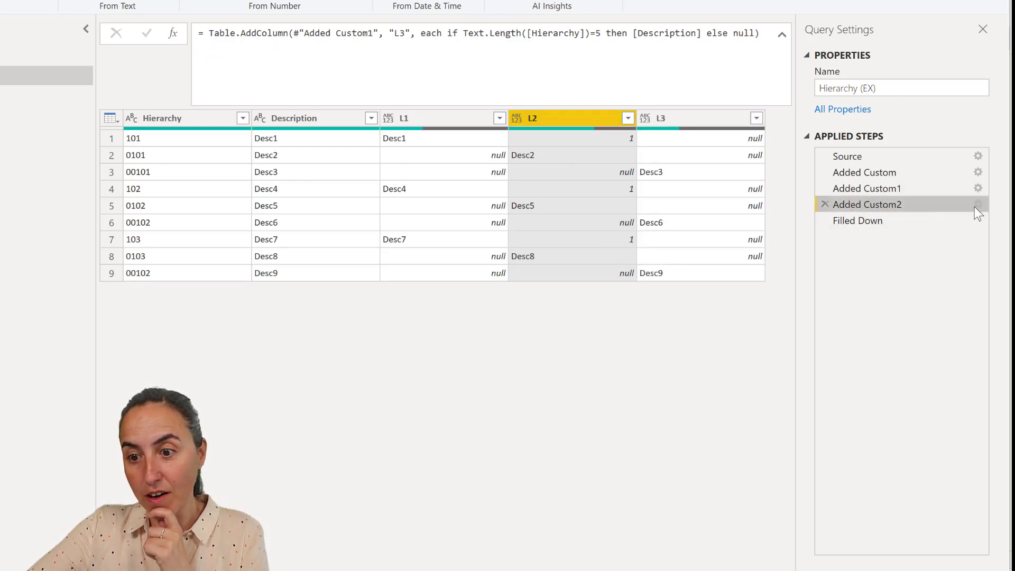
left_click(978, 204)
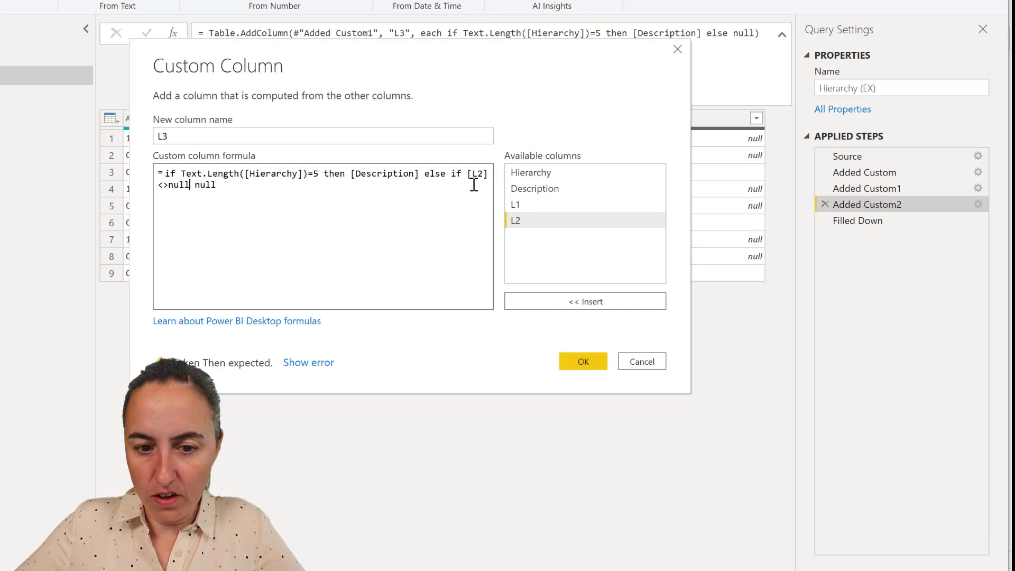
type("then 1 else")
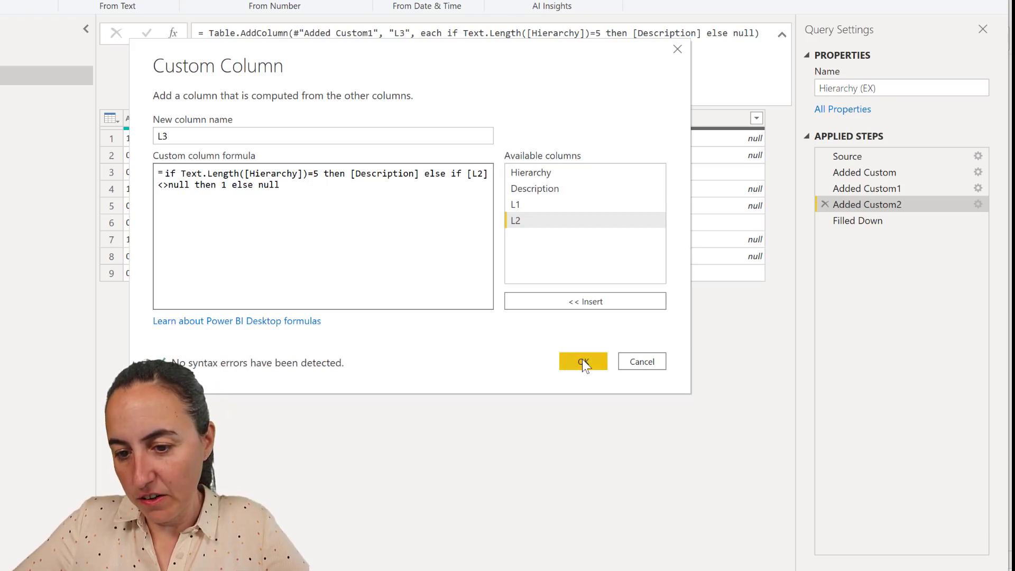
left_click(581, 362)
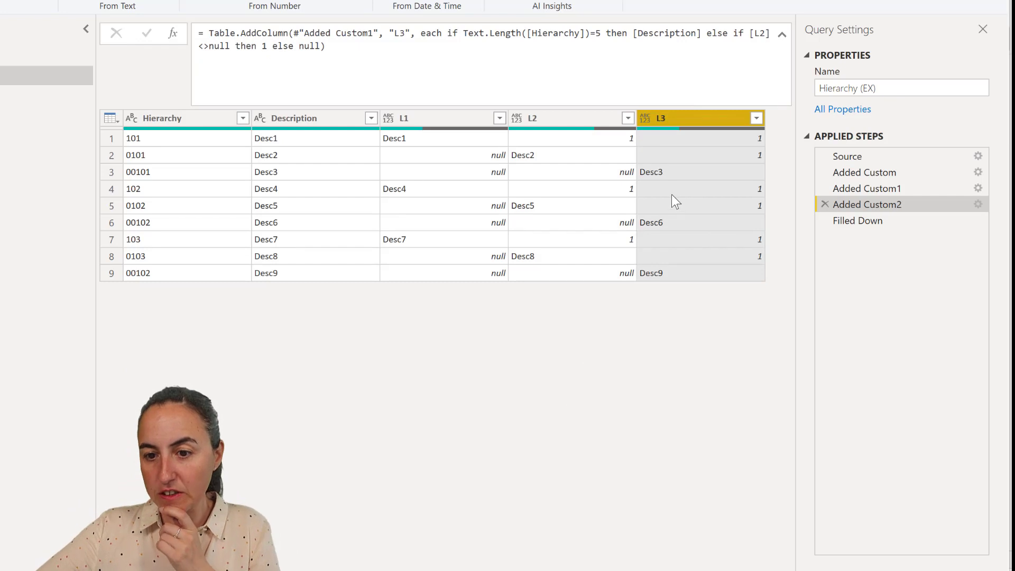
mouse_move(675, 178)
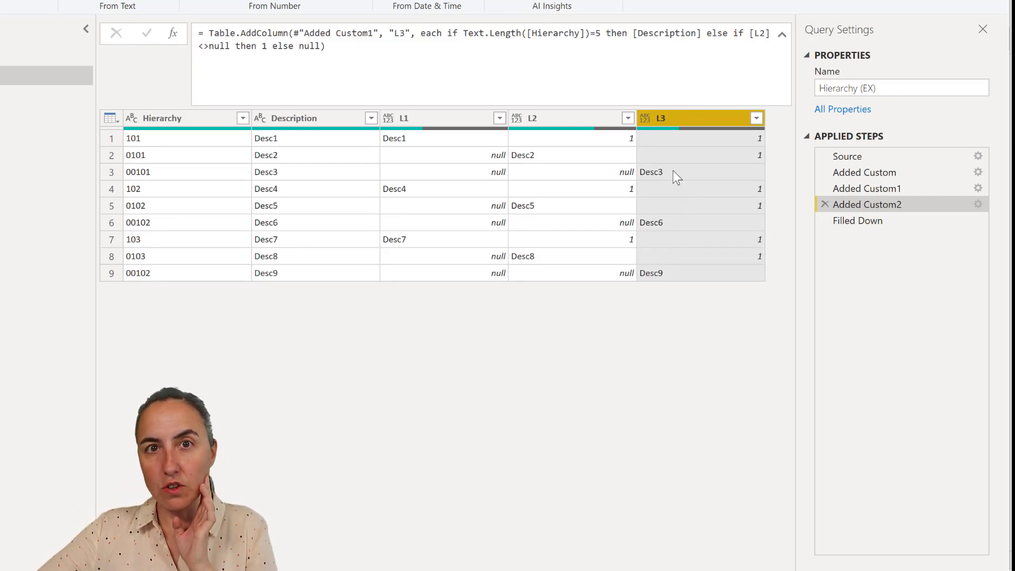
mouse_move(552, 191)
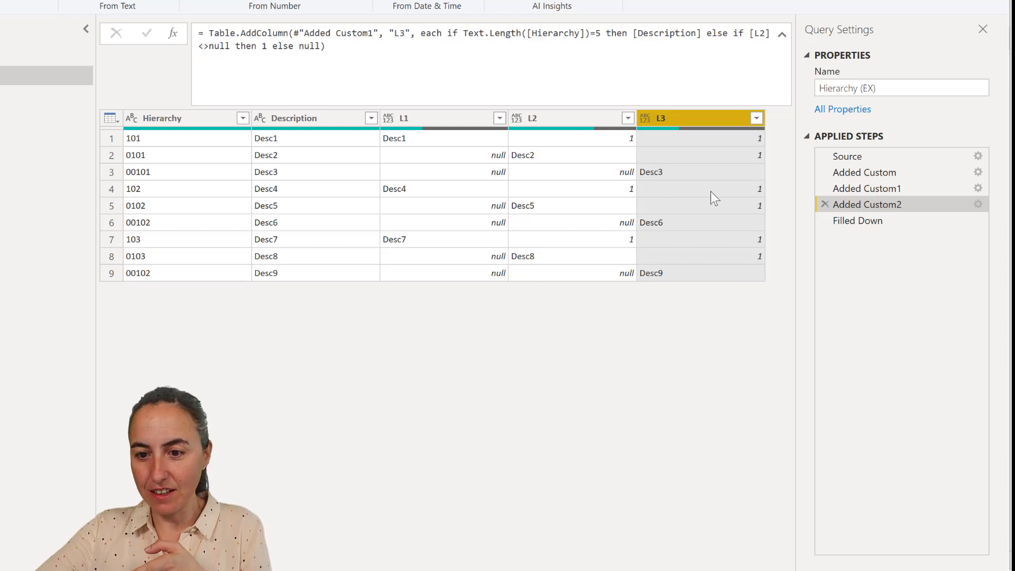
After the Filled Down step, replace the placeholder value 1 with null across the table.
left_click(857, 220)
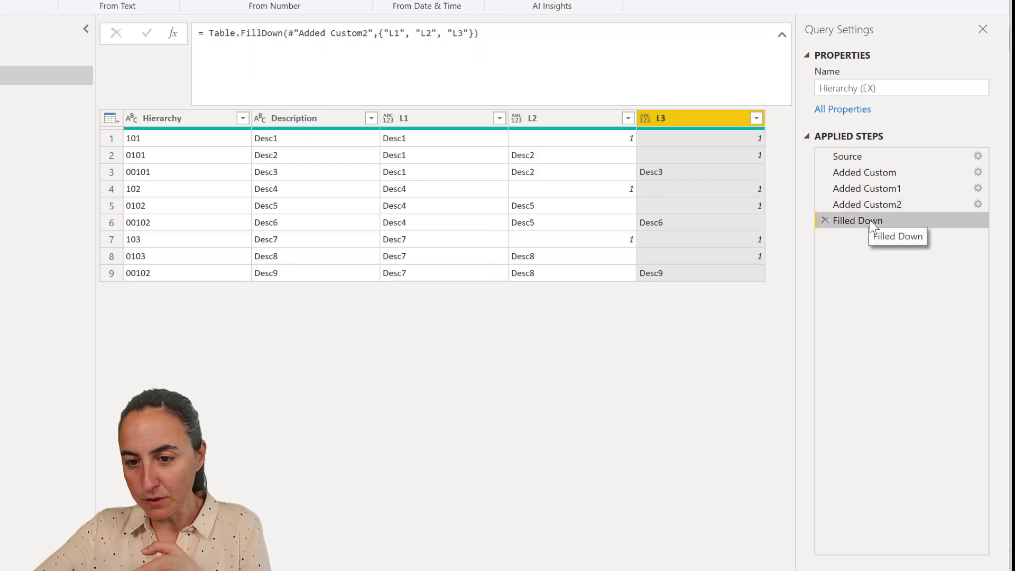
mouse_move(732, 278)
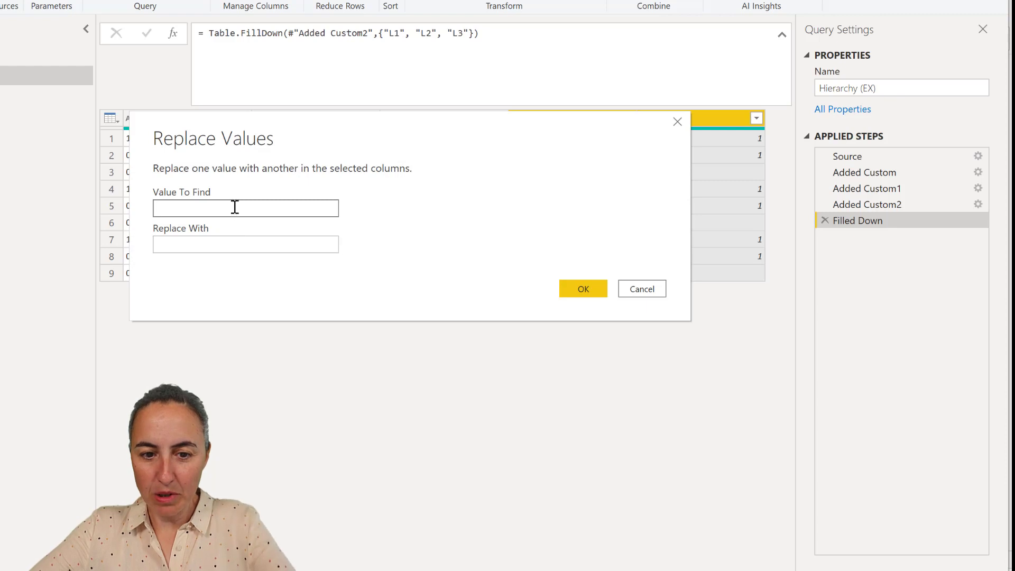
type("1")
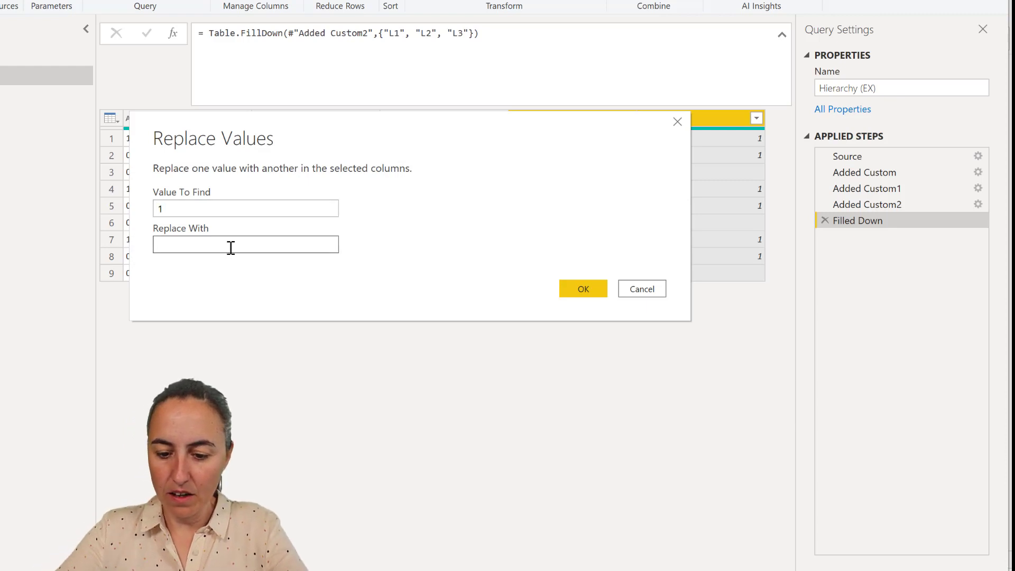
type("null")
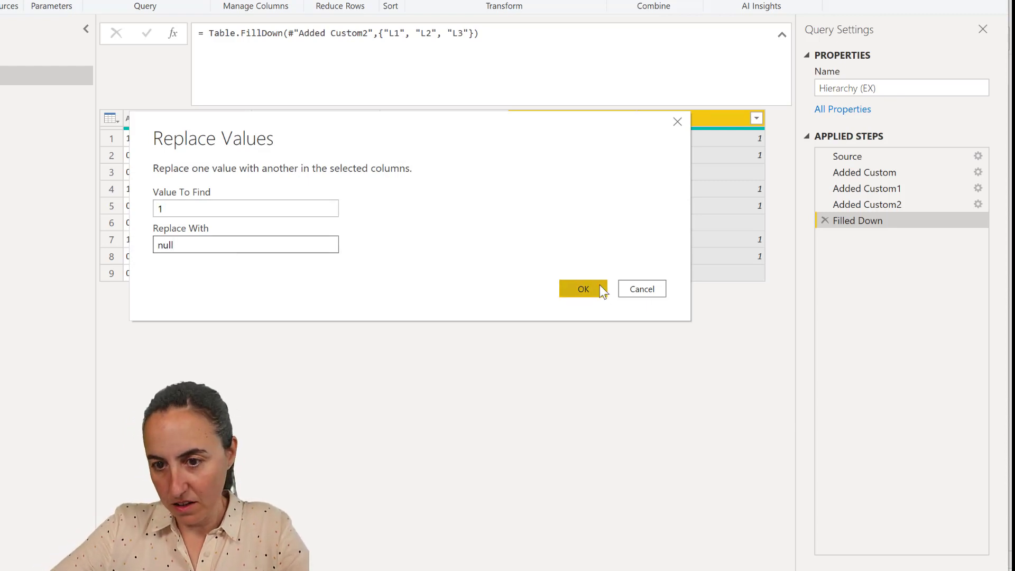
left_click(582, 289)
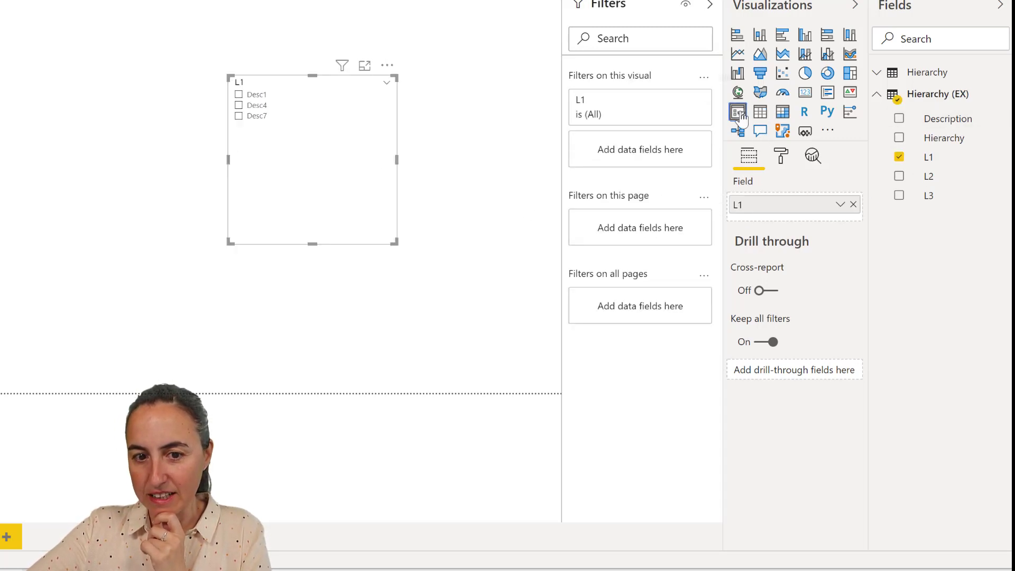
Add L2 and L3 to the slicer and expand Desc1 to show its (Blank) sub-level.
left_click(898, 175)
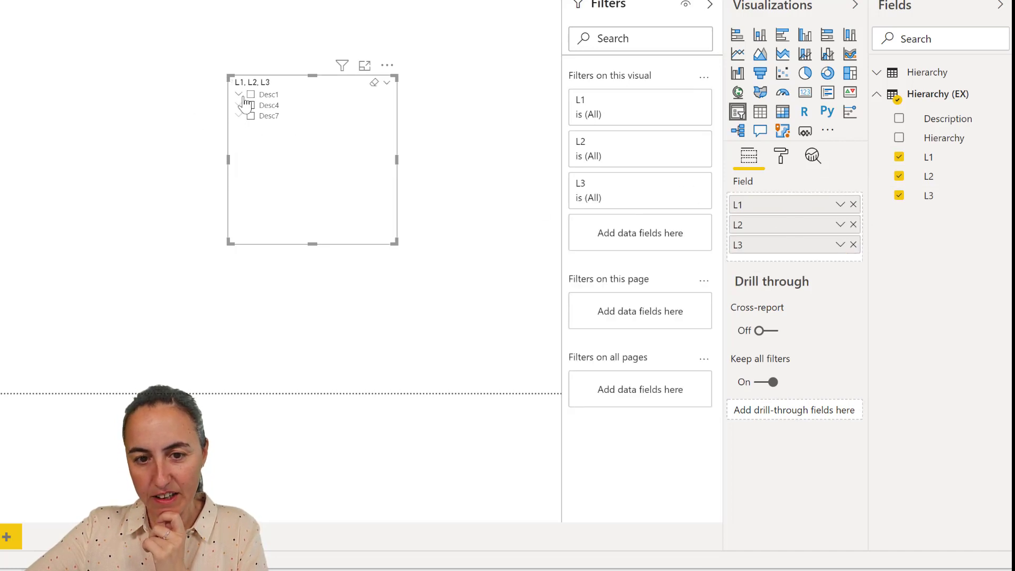
left_click(239, 94)
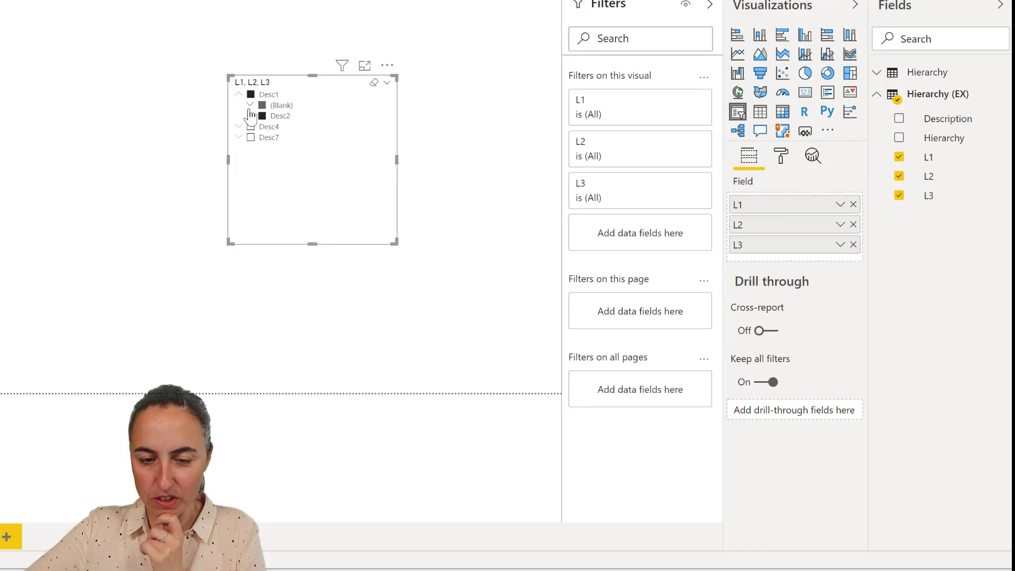
left_click(240, 127)
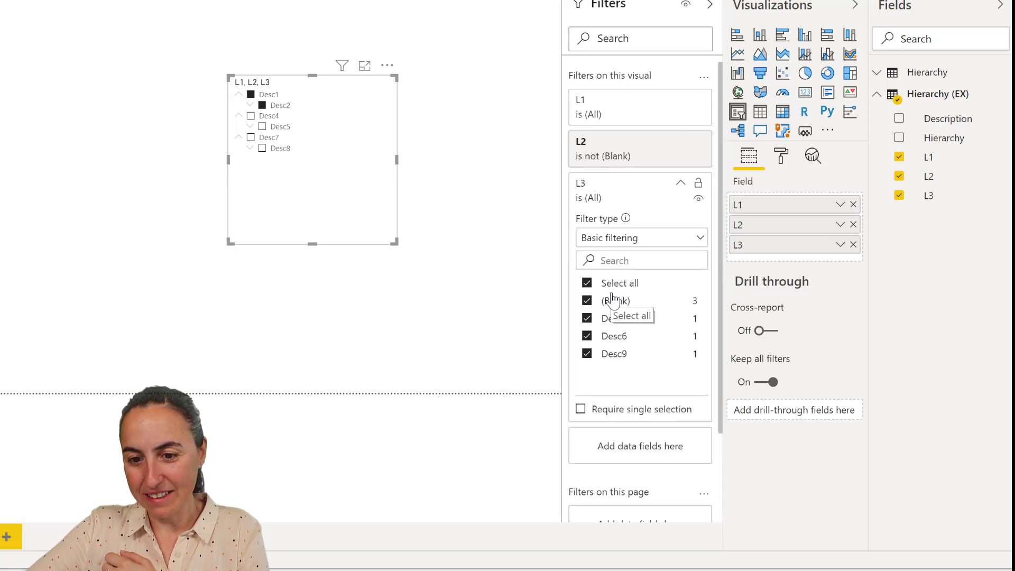
Untick (Blank) in the L3 filter so only real sub-levels remain in the slicer.
left_click(679, 183)
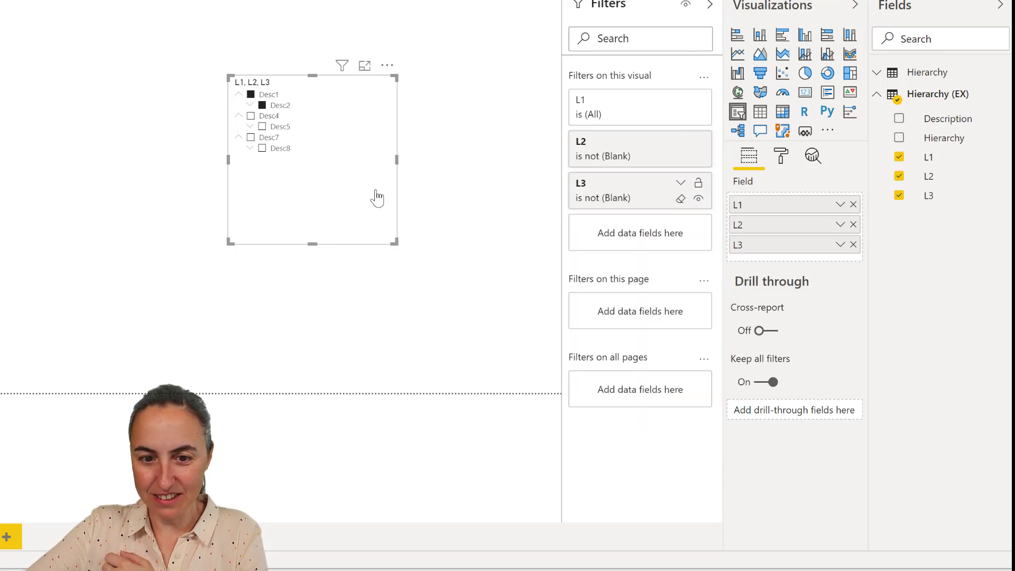
mouse_move(314, 212)
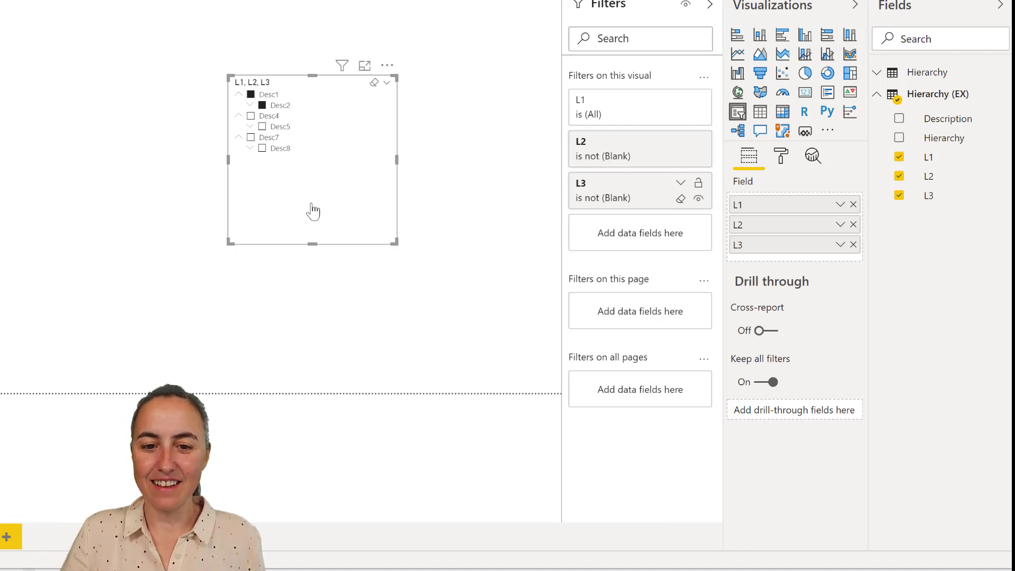